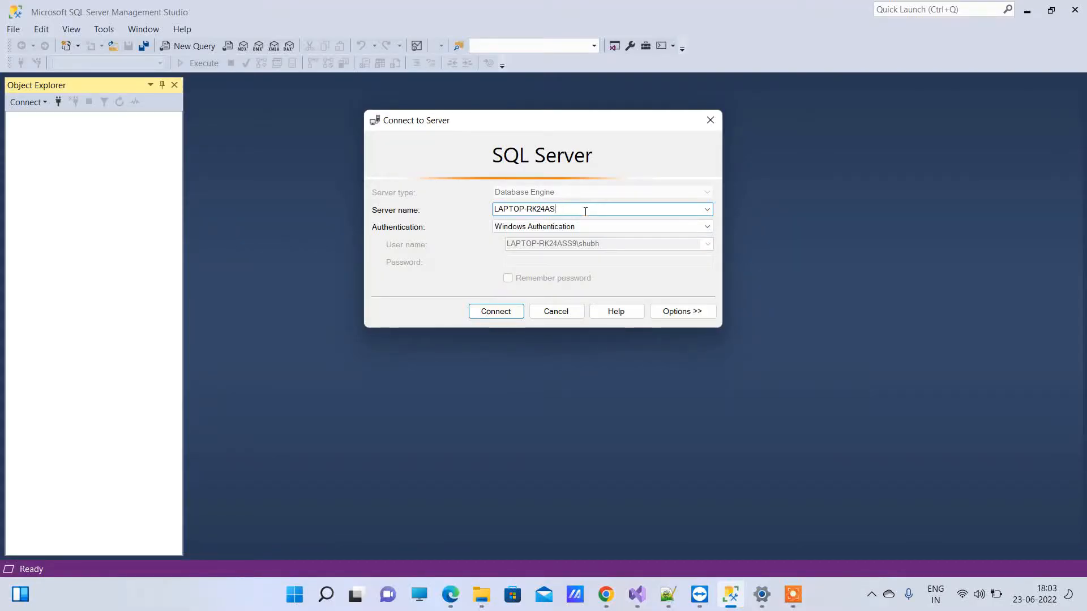
# Step: Enter hh as the server name to connect with Windows Authentication
pyautogui.write('hh')
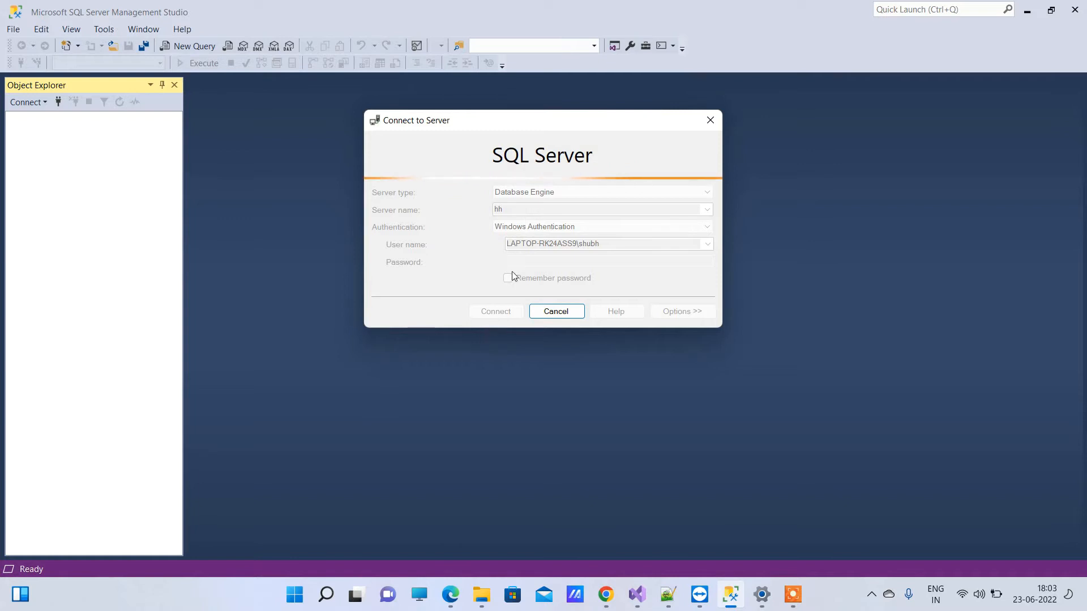
pyautogui.moveTo(584, 242)
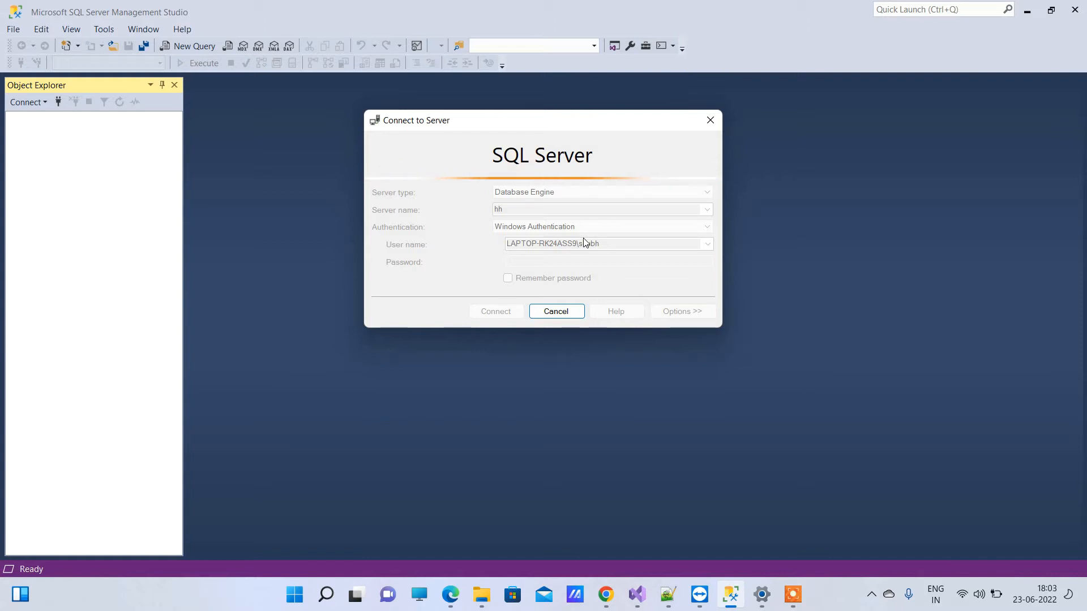
# Step: Dismiss the 'Cannot connect to hh' error 40 message
pyautogui.click(494, 310)
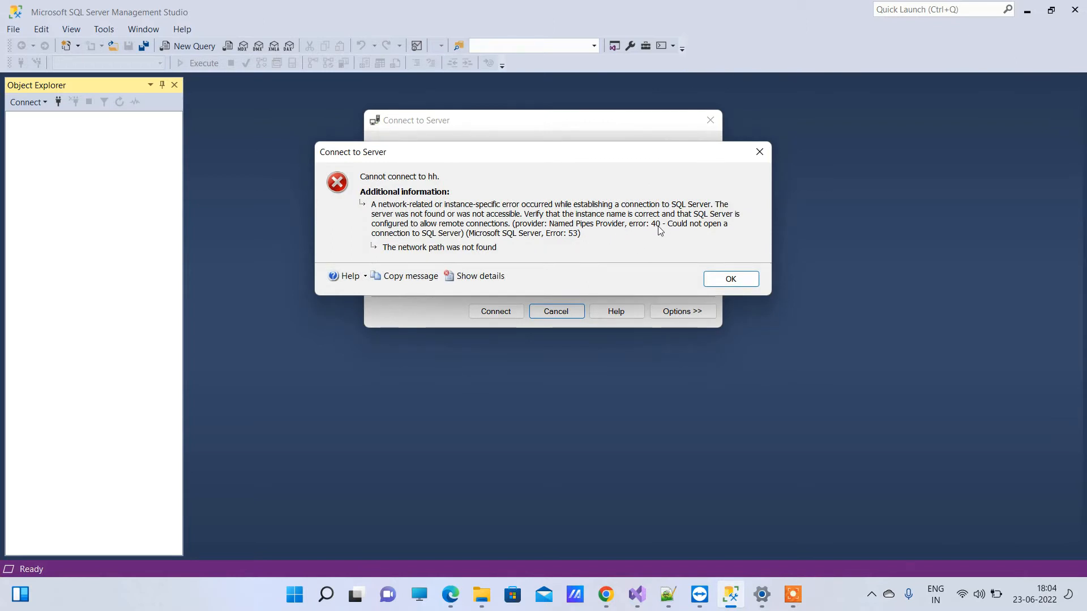
pyautogui.moveTo(451, 245)
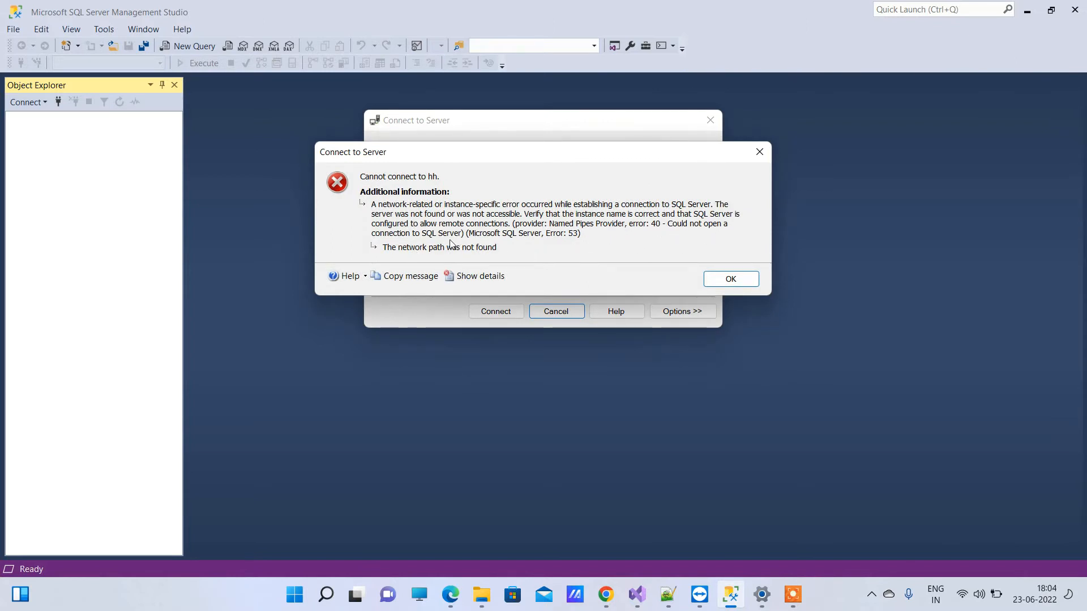
pyautogui.moveTo(669, 269)
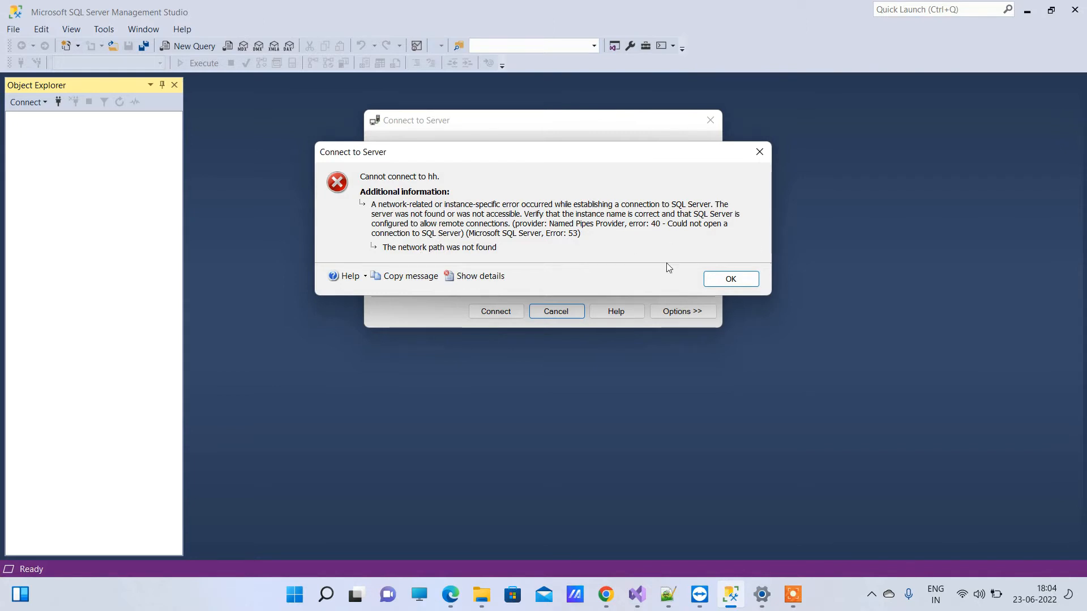
pyautogui.click(730, 278)
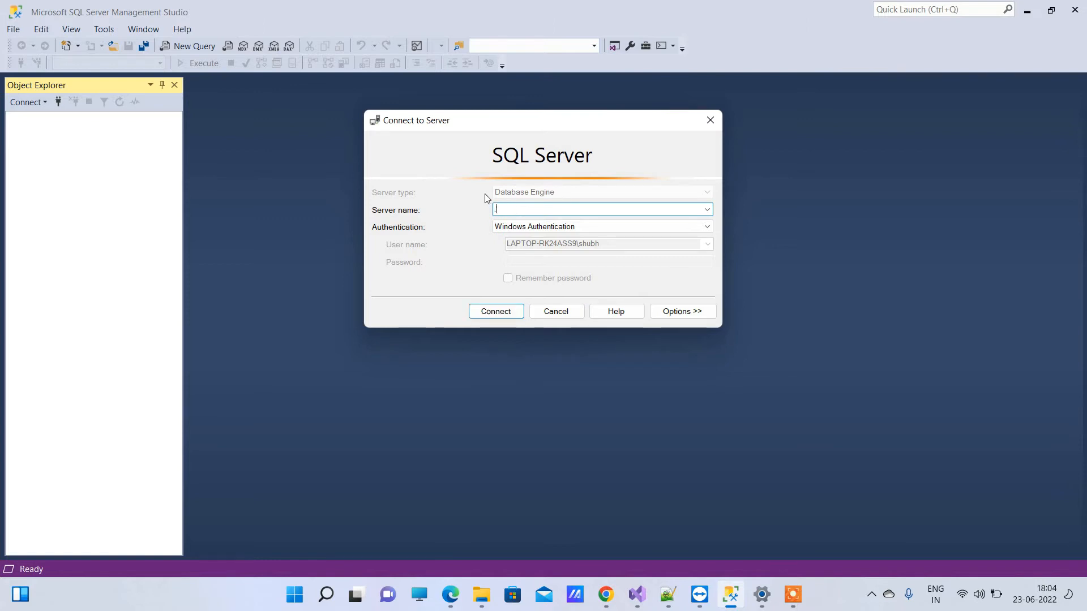
# Step: Connect to server '.' and open a new connection form from Object Explorer
pyautogui.write('.')
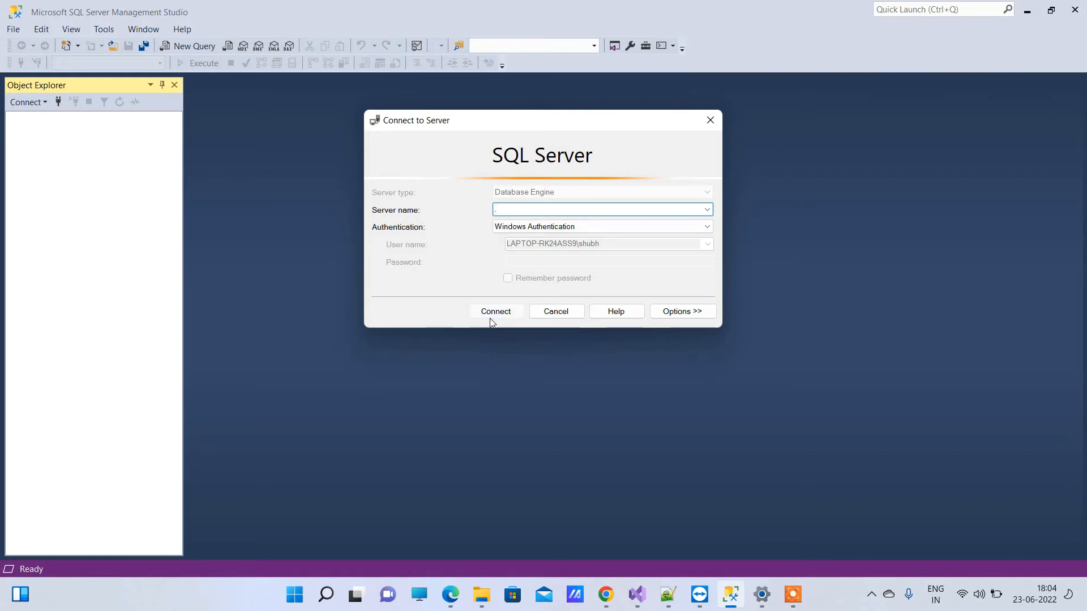
pyautogui.click(495, 311)
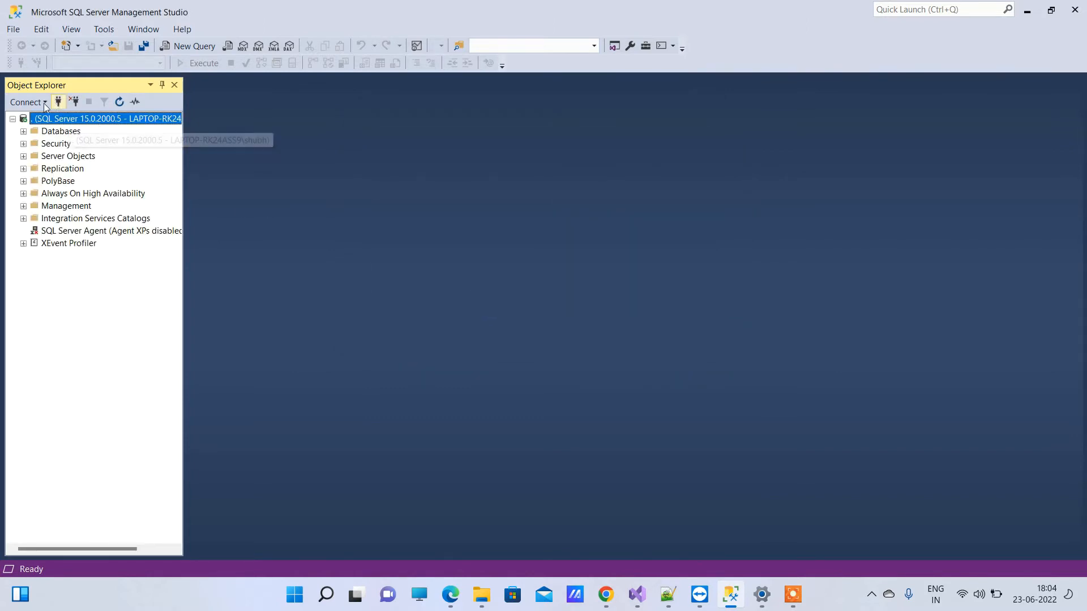
pyautogui.click(26, 102)
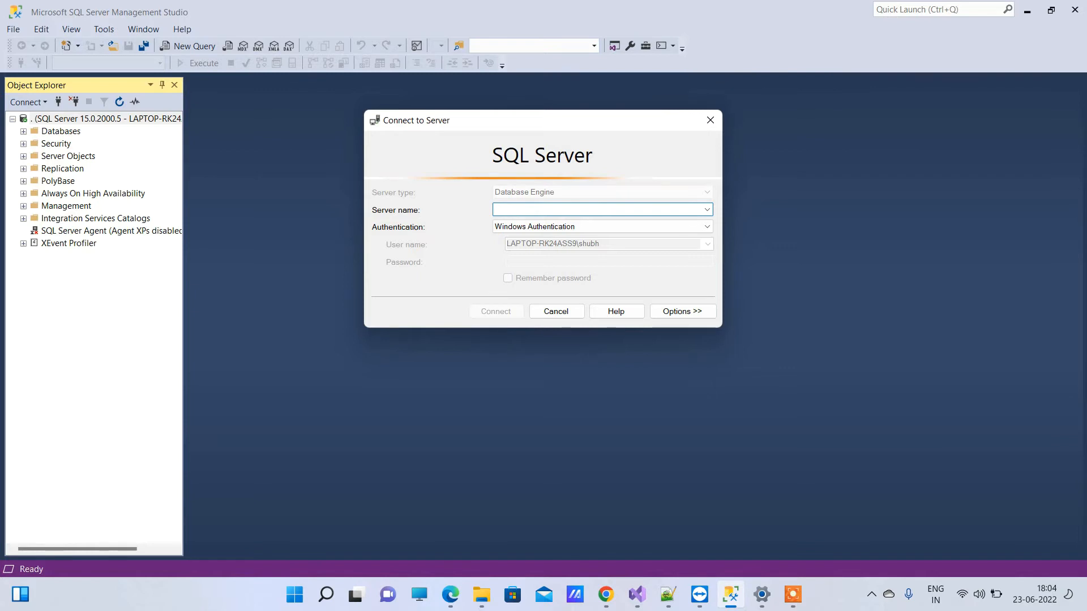
# Step: Connect to '(local)' as a second server and open the Connect dropdown
pyautogui.write('(local')
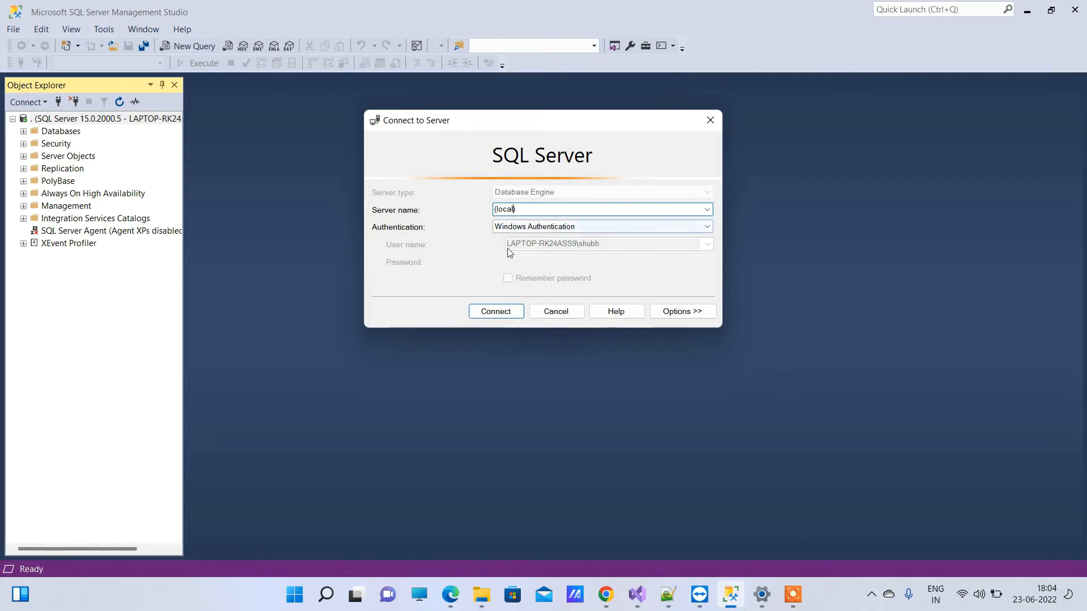
pyautogui.click(495, 311)
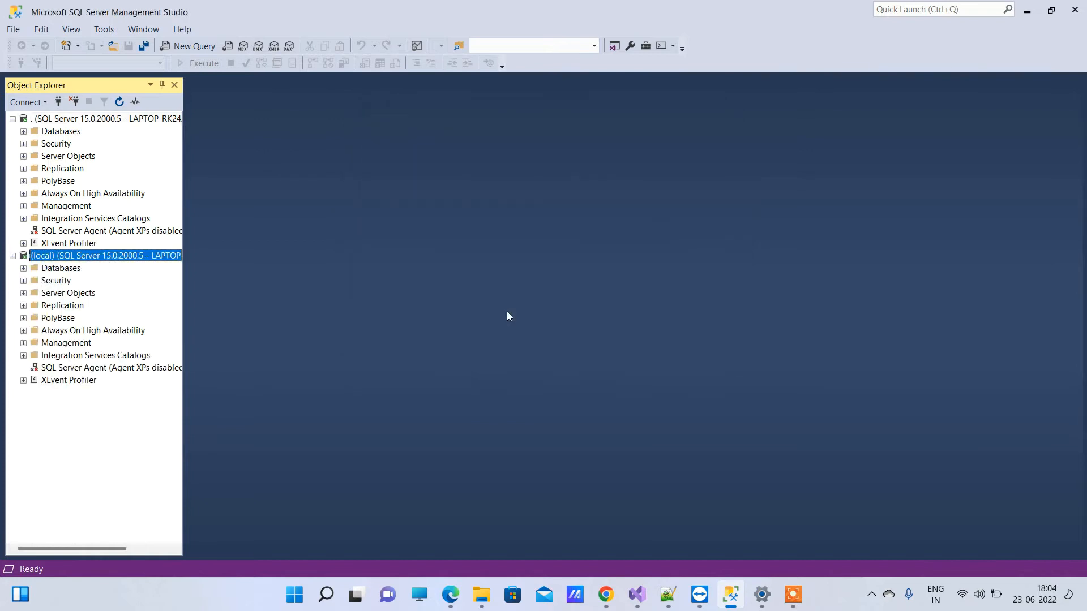
pyautogui.moveTo(71, 204)
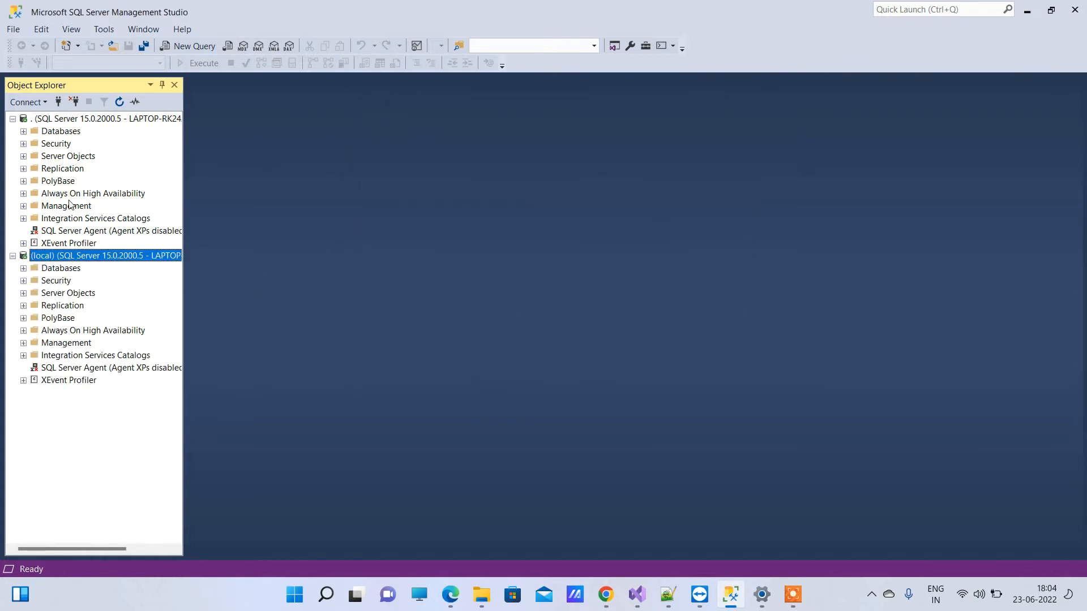
pyautogui.click(28, 101)
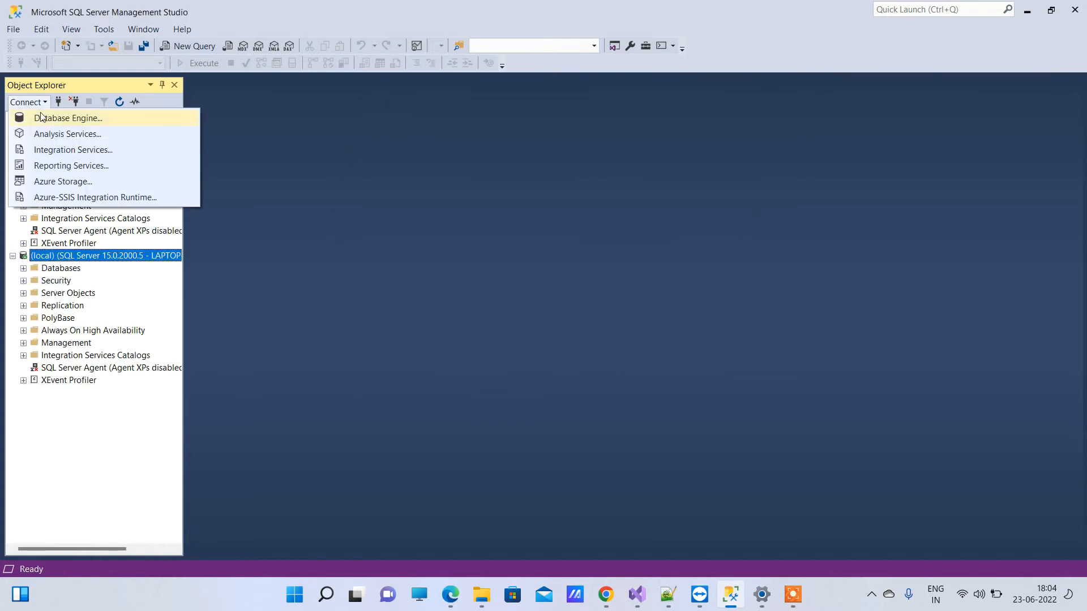
# Step: Choose Database Engine to start a new server connection
pyautogui.click(67, 117)
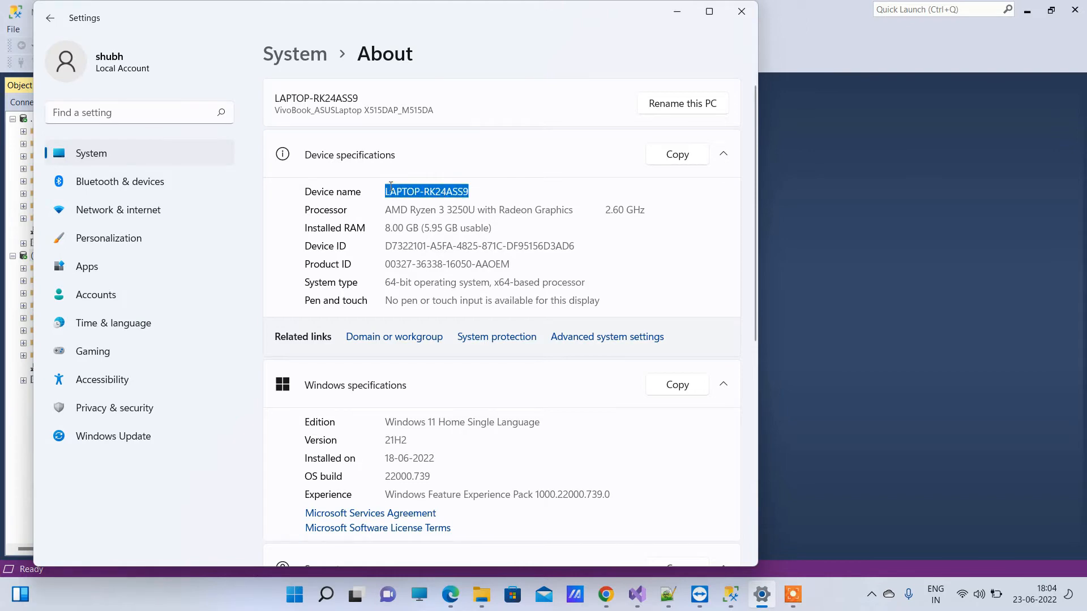
pyautogui.moveTo(446, 169)
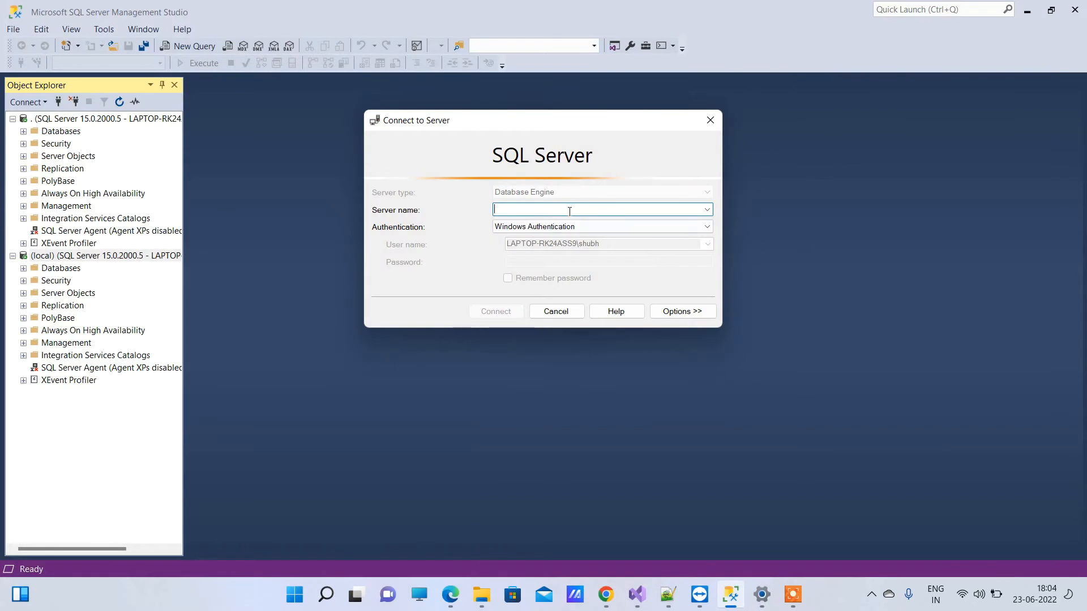
# Step: Connect to LAPTOP-RK24ASS9, then open another connection form
pyautogui.write('LAPTOP-RK24ASS9')
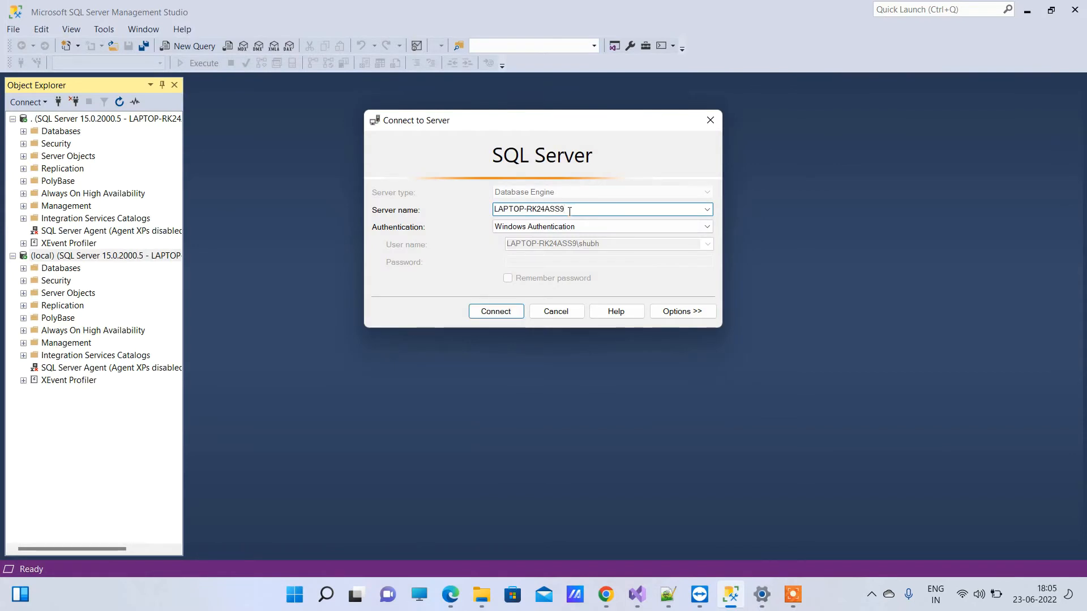
pyautogui.click(495, 311)
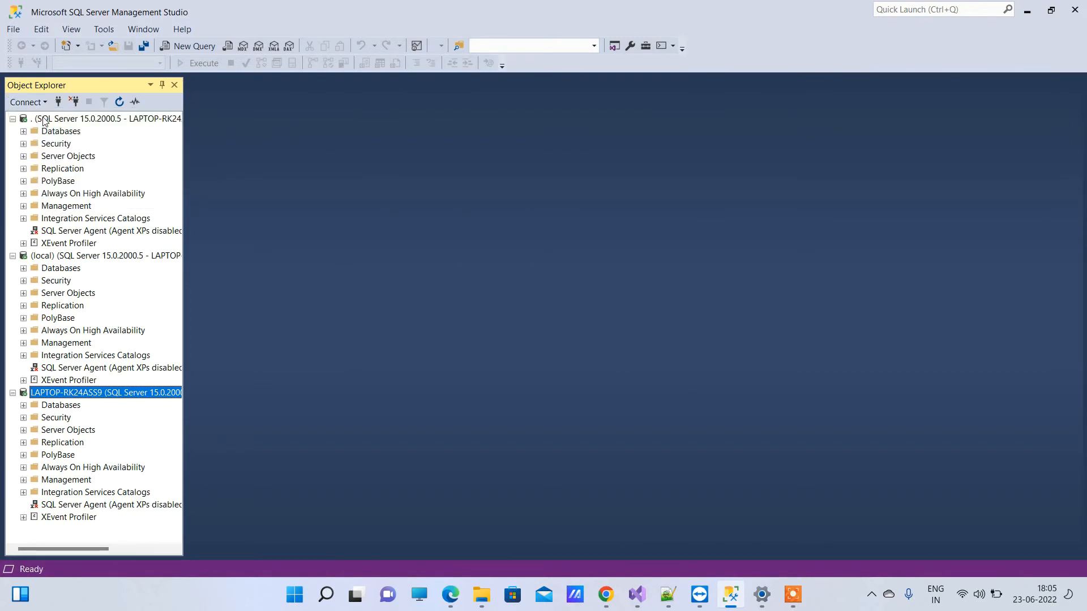
pyautogui.click(28, 102)
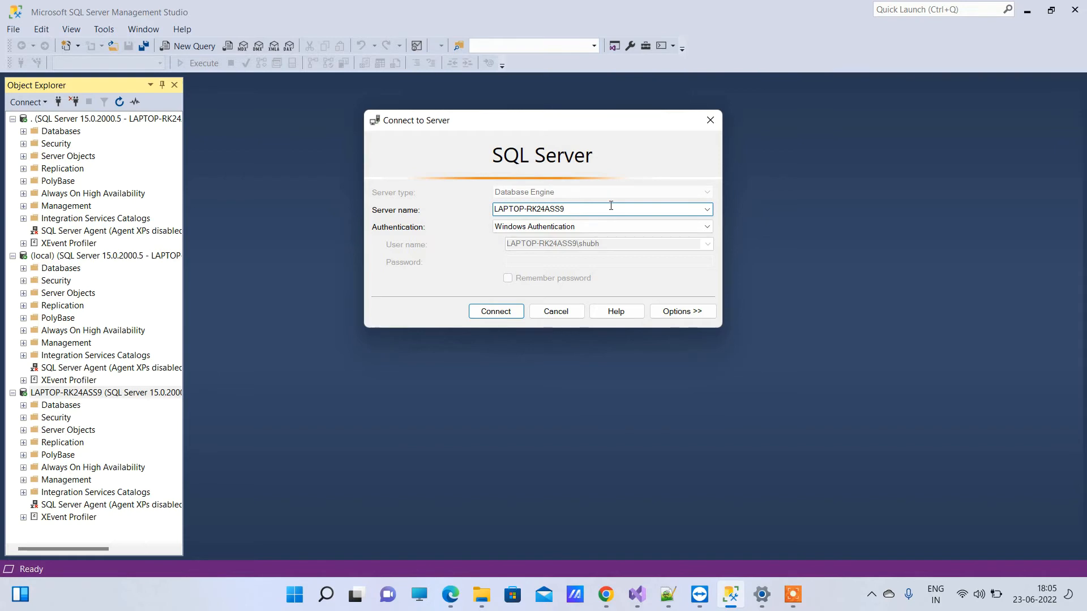
# Step: Open Services and view the SQL Server (MSSQLSERVER) service properties
pyautogui.write('\\')
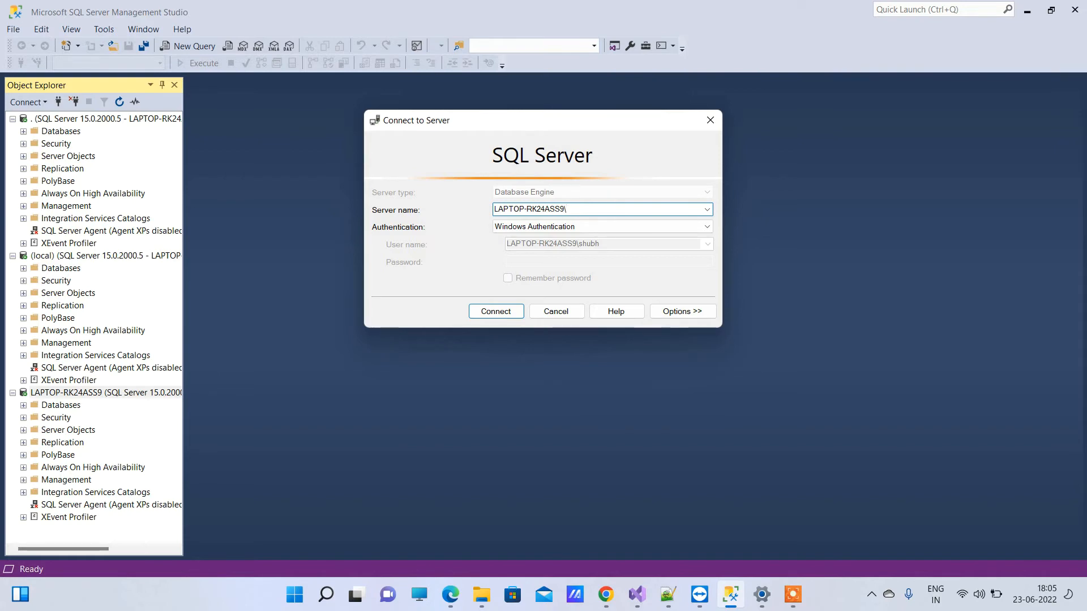
pyautogui.click(761, 595)
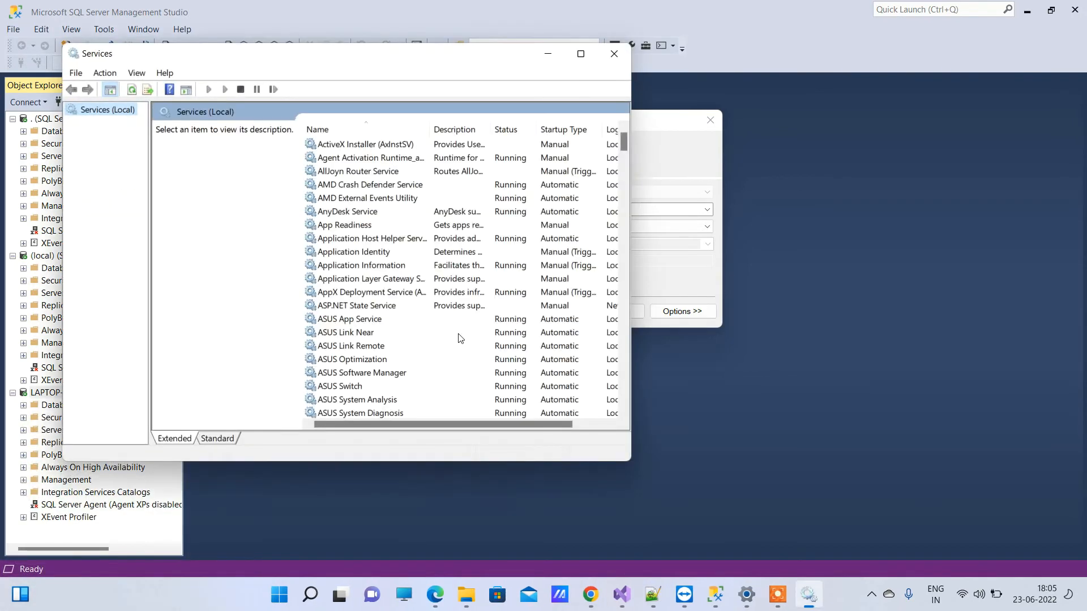
pyautogui.scroll(-3)
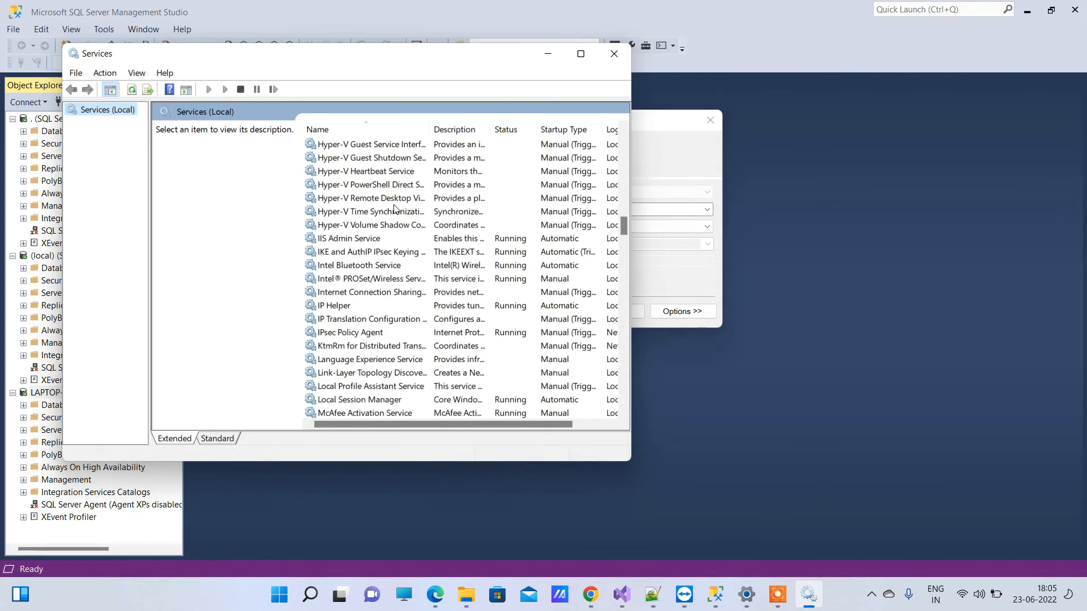
pyautogui.scroll(-3)
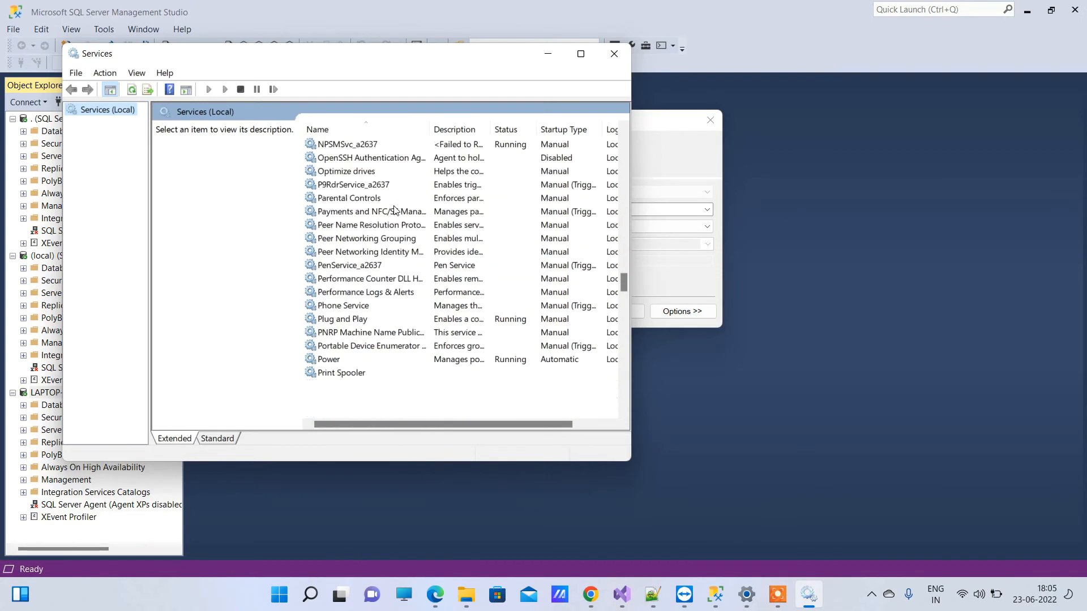
pyautogui.scroll(-3)
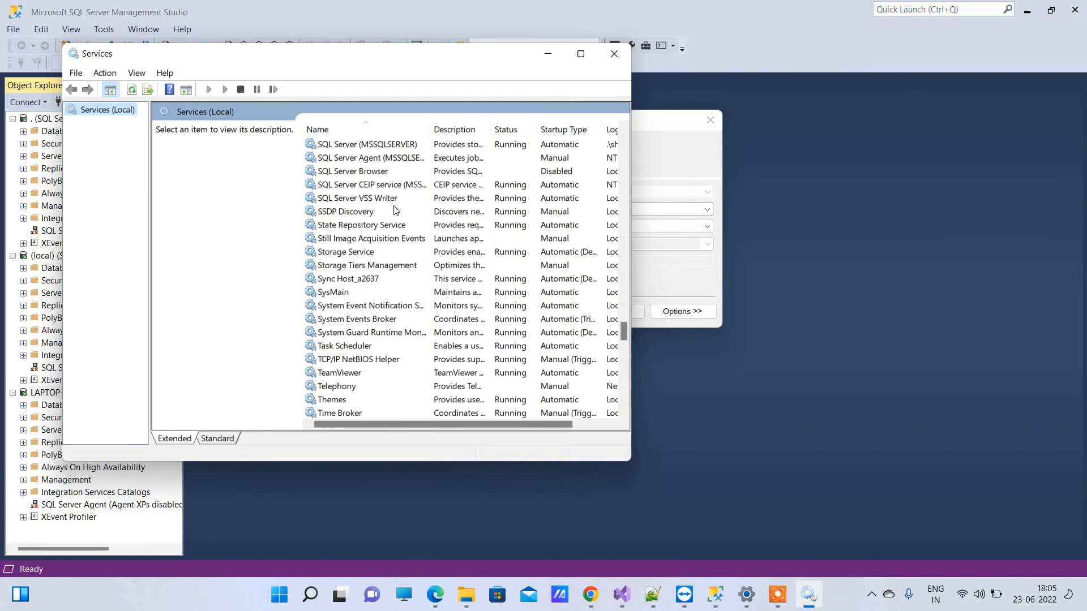
pyautogui.click(366, 224)
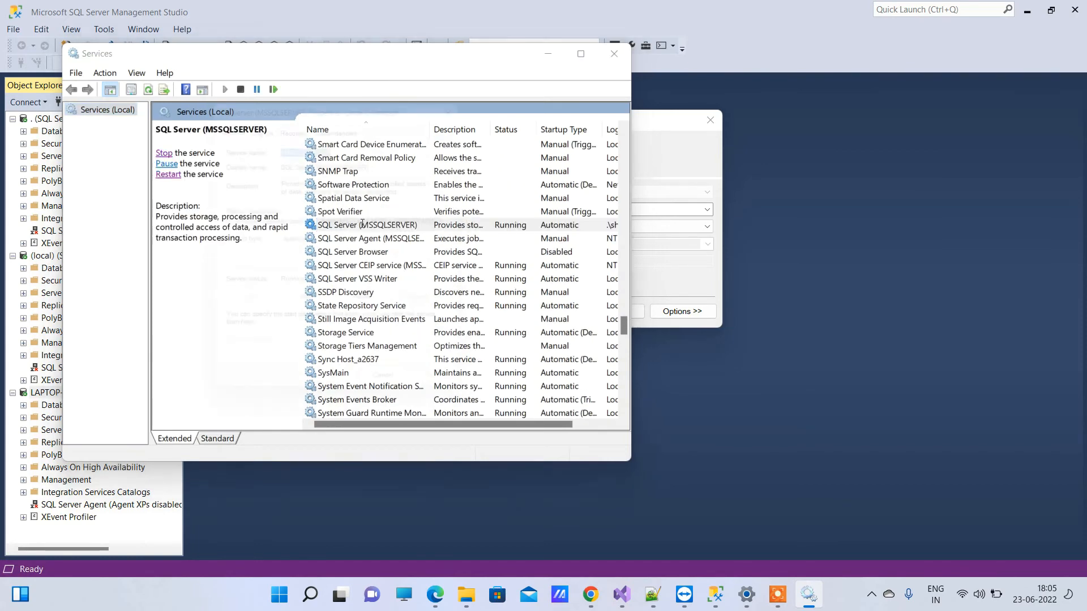
pyautogui.doubleClick(367, 225)
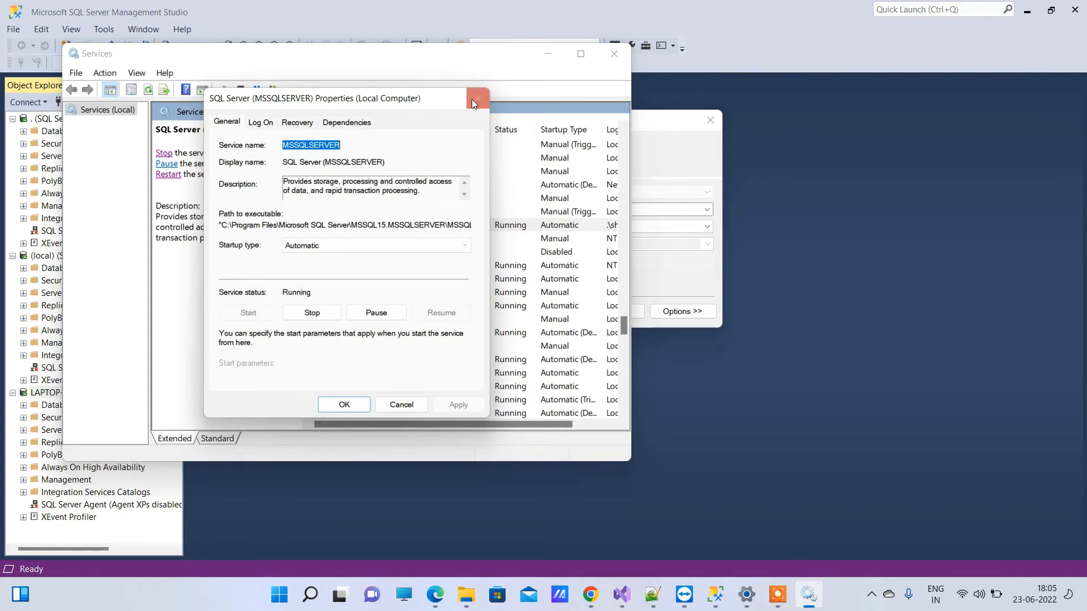
pyautogui.click(474, 99)
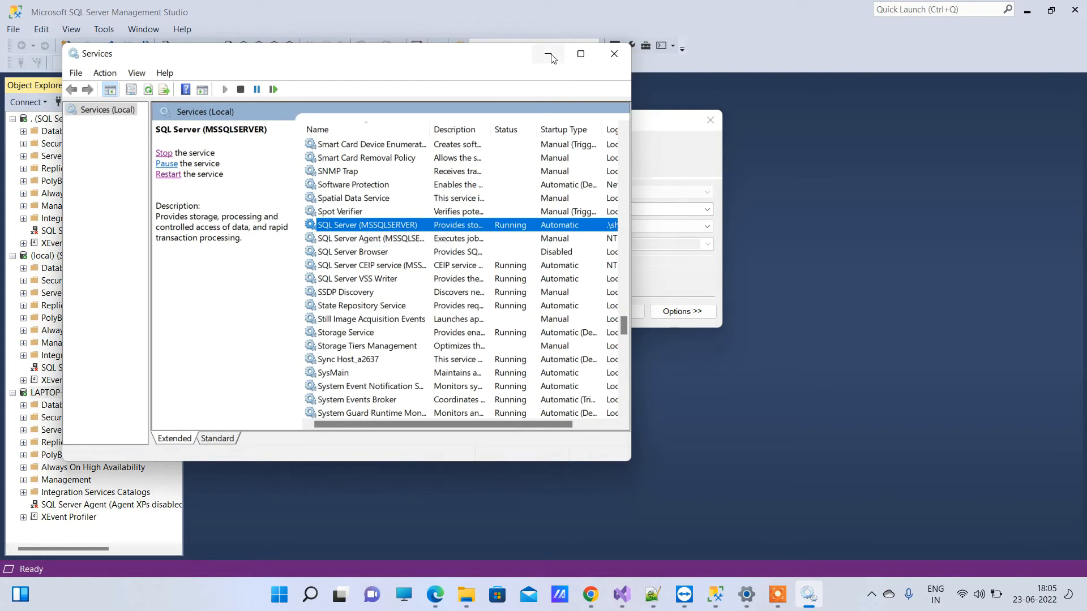
pyautogui.moveTo(472, 86)
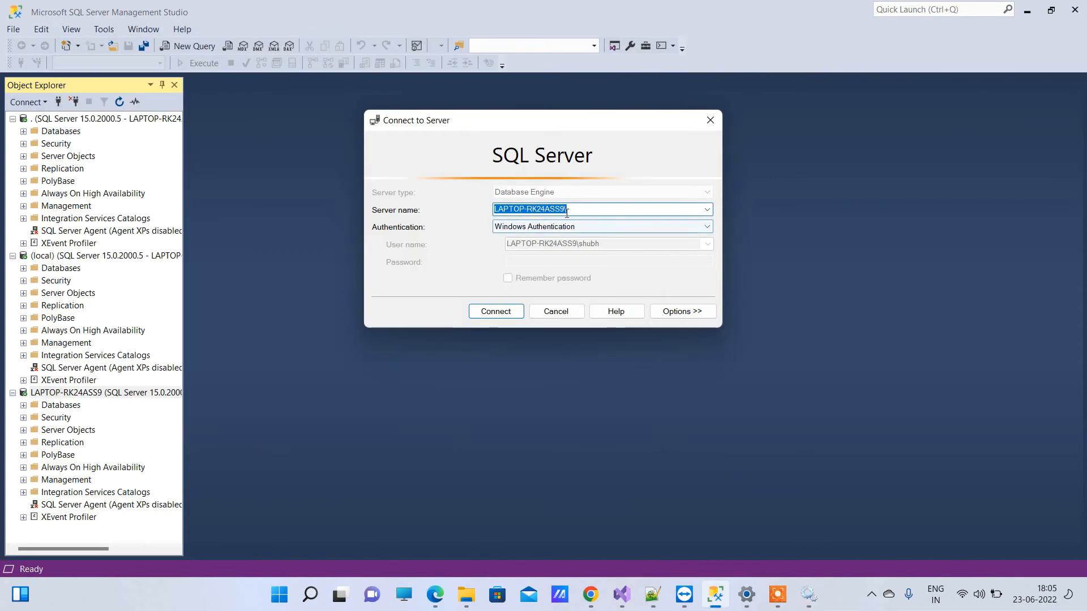
# Step: Append \MSSQLSERVER to the server name and attempt the connection
pyautogui.write('\\MSSQLSERVER')
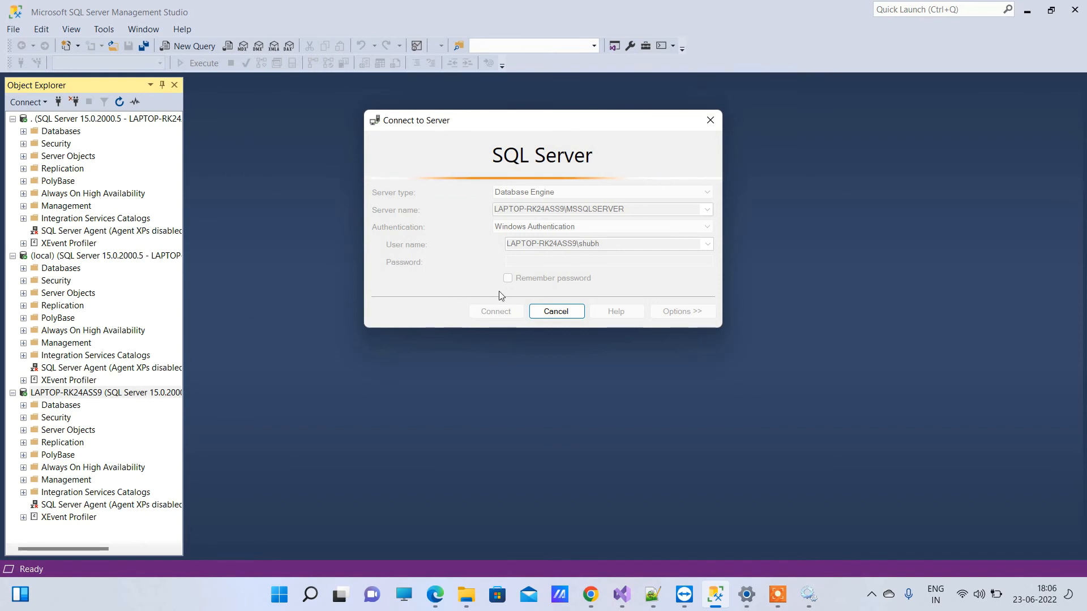
pyautogui.moveTo(550, 282)
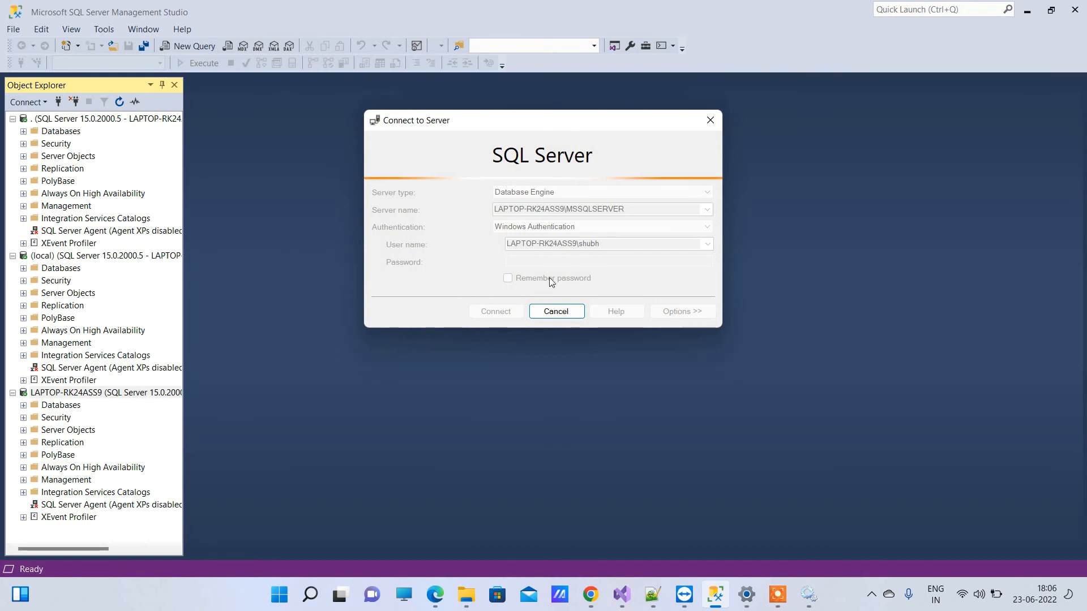
pyautogui.click(495, 310)
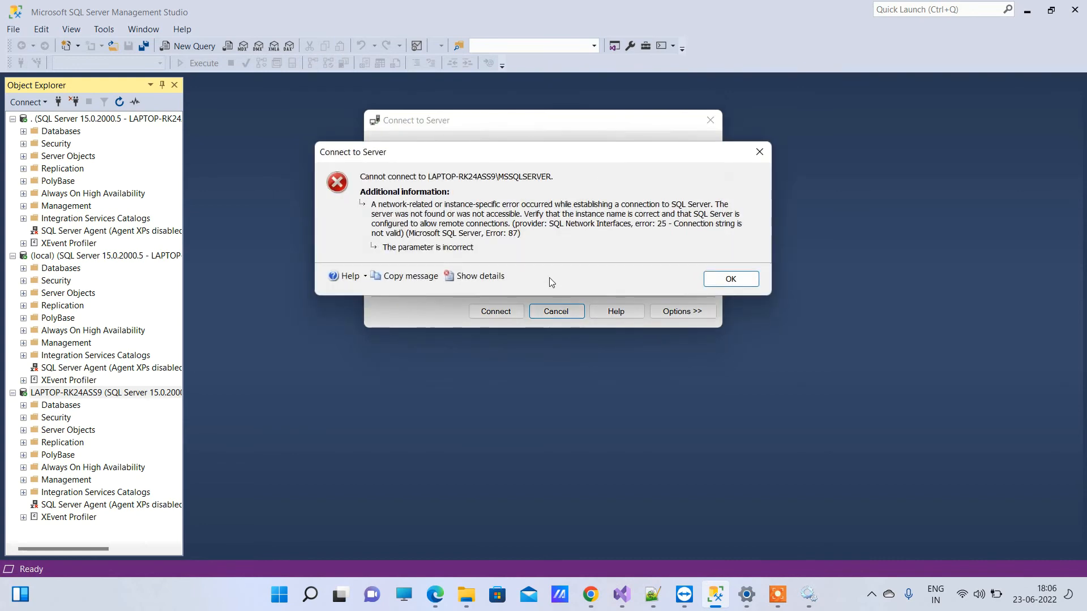
# Step: Dismiss the LAPTOP-RK24ASS9\MSSQLSERVER connection error message
pyautogui.click(730, 278)
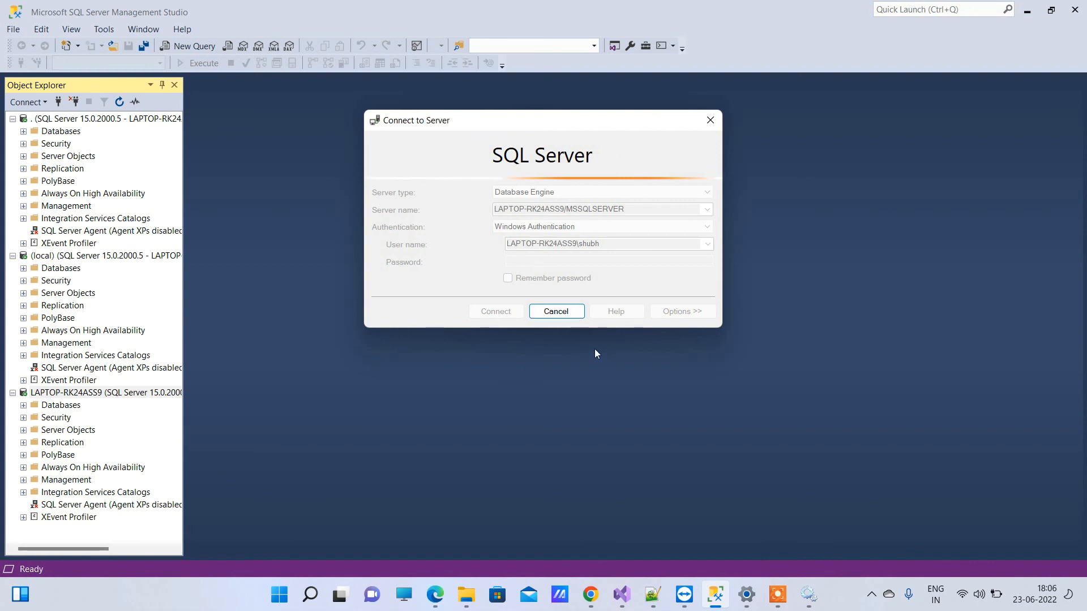
pyautogui.moveTo(585, 345)
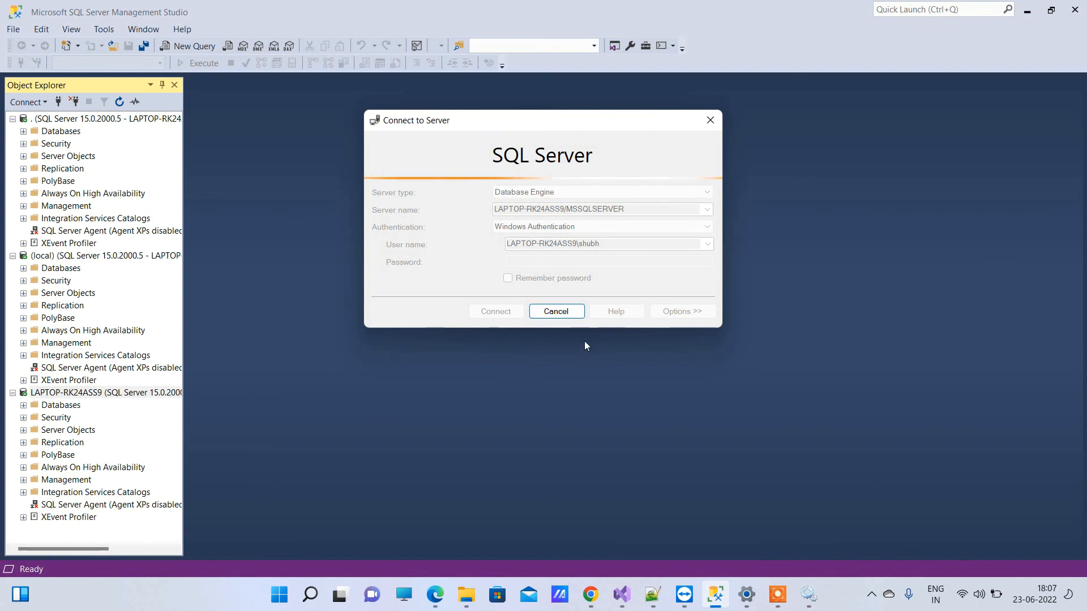